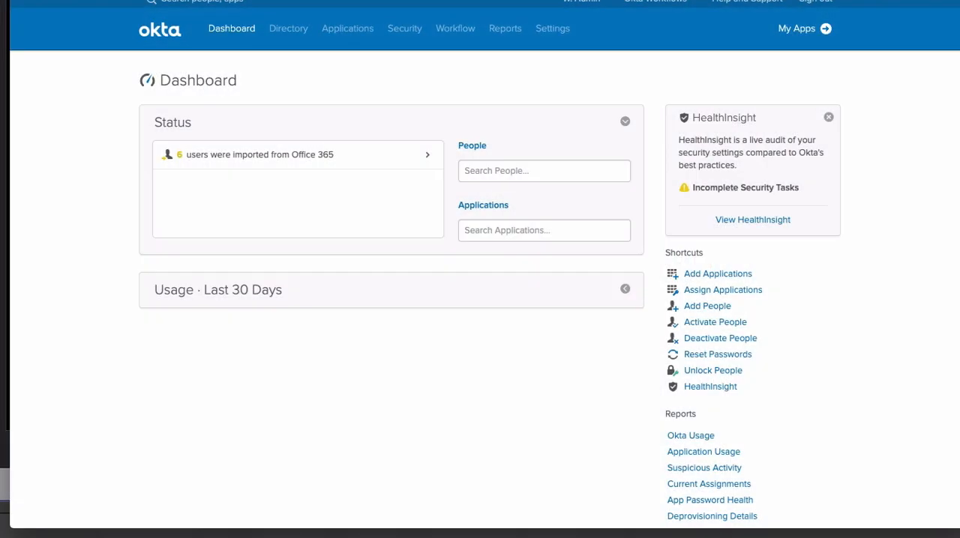
Open the Workflows console from the Admin Console's Workflow menu, showing Corporate Flows.
{"action": "left_click", "coordinate": [455, 28]}
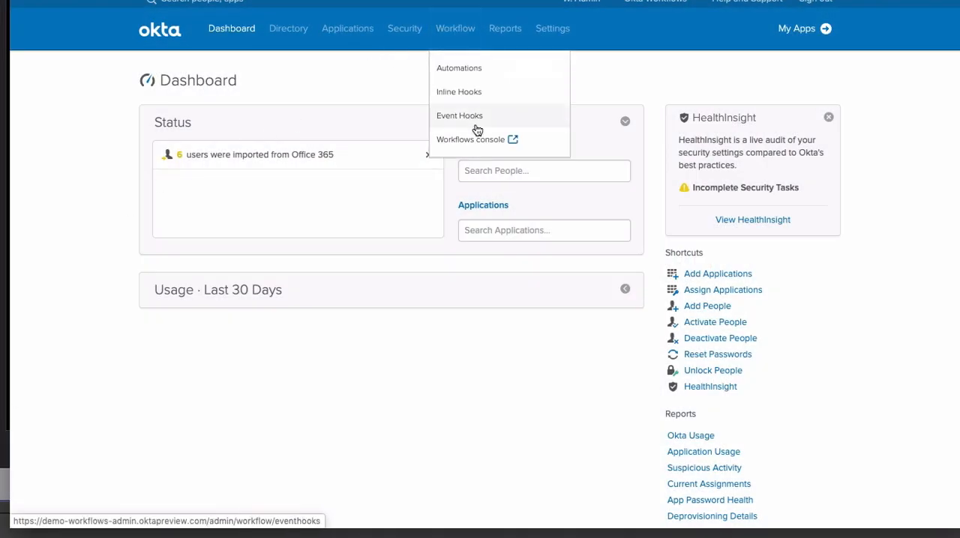
{"action": "left_click", "coordinate": [471, 139]}
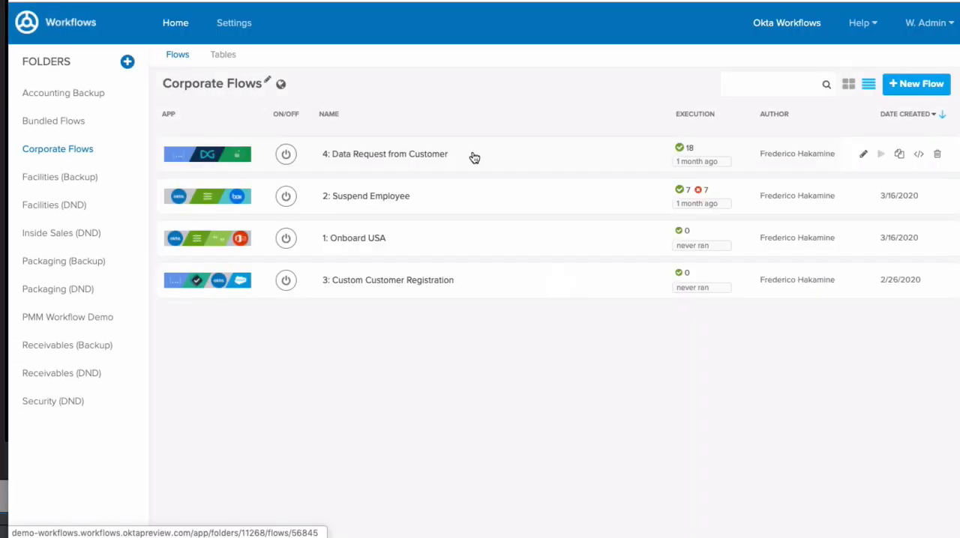
{"action": "mouse_move", "coordinate": [915, 84]}
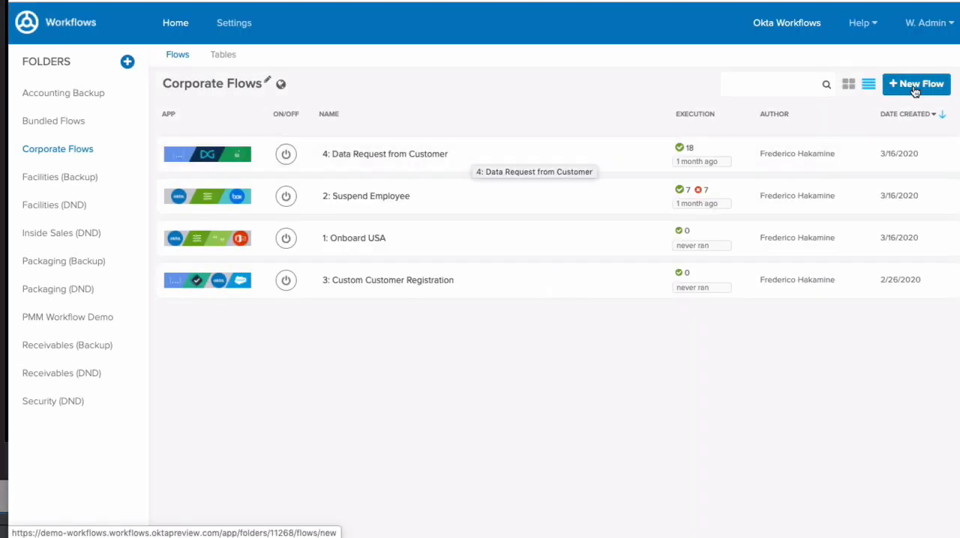
Create a new flow triggered by the Okta 'User Added to Group' event.
{"action": "left_click", "coordinate": [915, 84]}
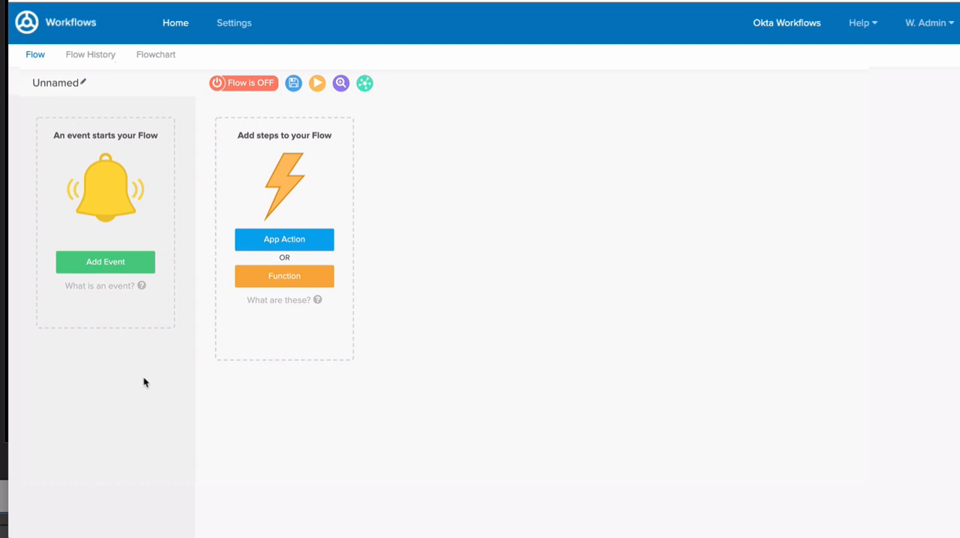
{"action": "left_click", "coordinate": [105, 261]}
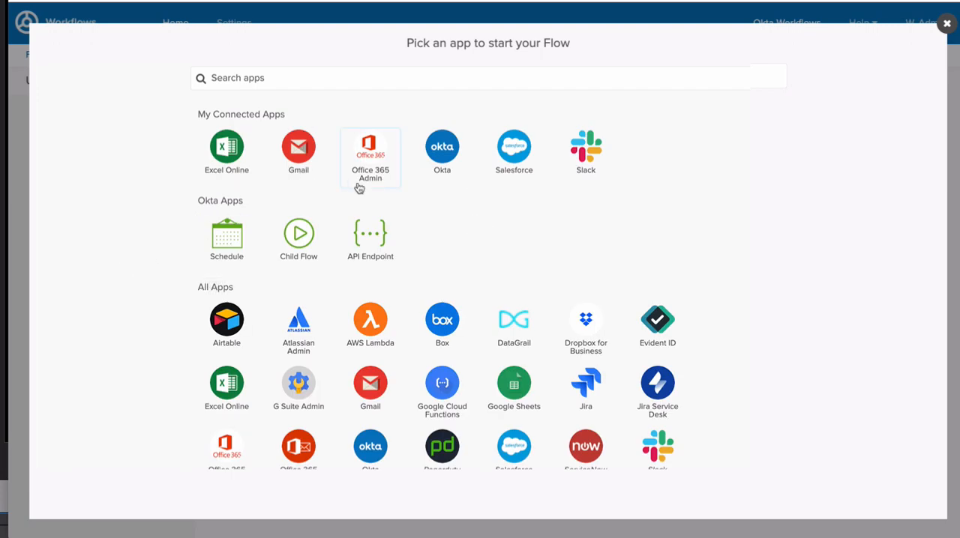
{"action": "mouse_move", "coordinate": [324, 212]}
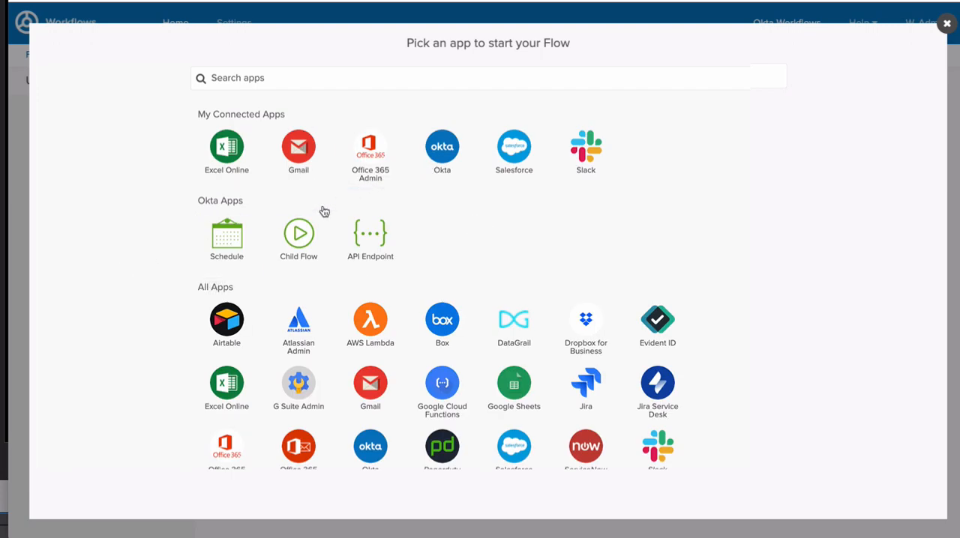
{"action": "mouse_move", "coordinate": [369, 239]}
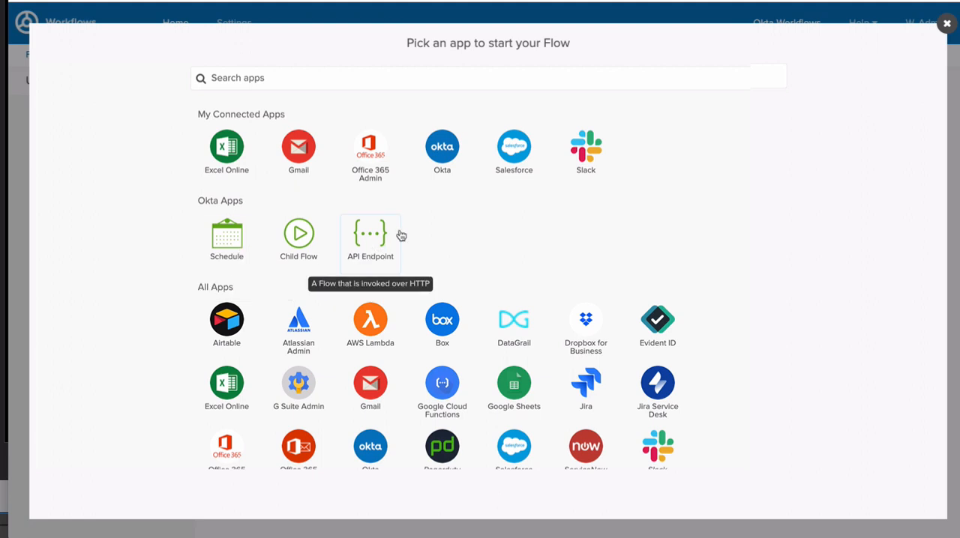
{"action": "left_click", "coordinate": [441, 147]}
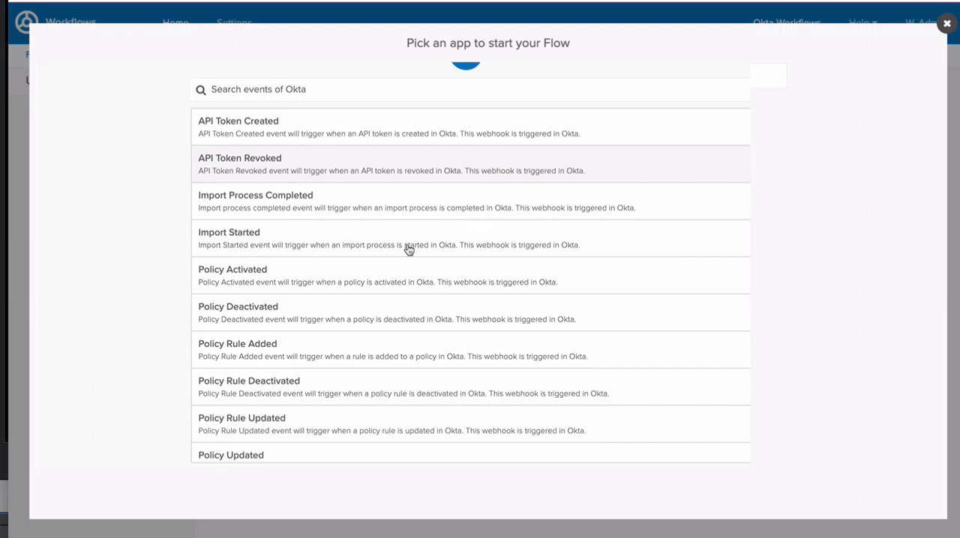
{"action": "scroll", "scroll_direction": "down", "scroll_amount": 3}
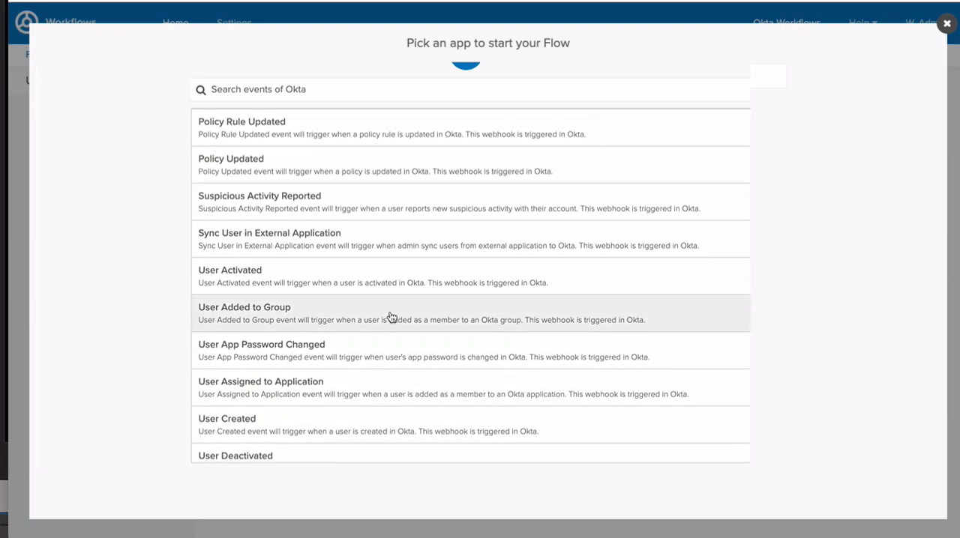
{"action": "left_click", "coordinate": [244, 312]}
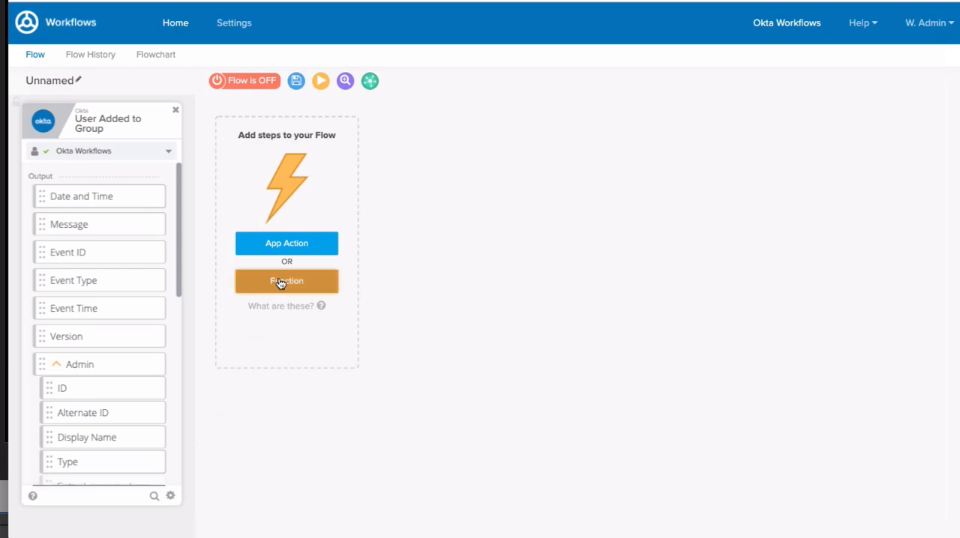
Add a Continue If step requiring display name equals 'Sales', then a Compose step for '$500,000'.
{"action": "left_click", "coordinate": [286, 282]}
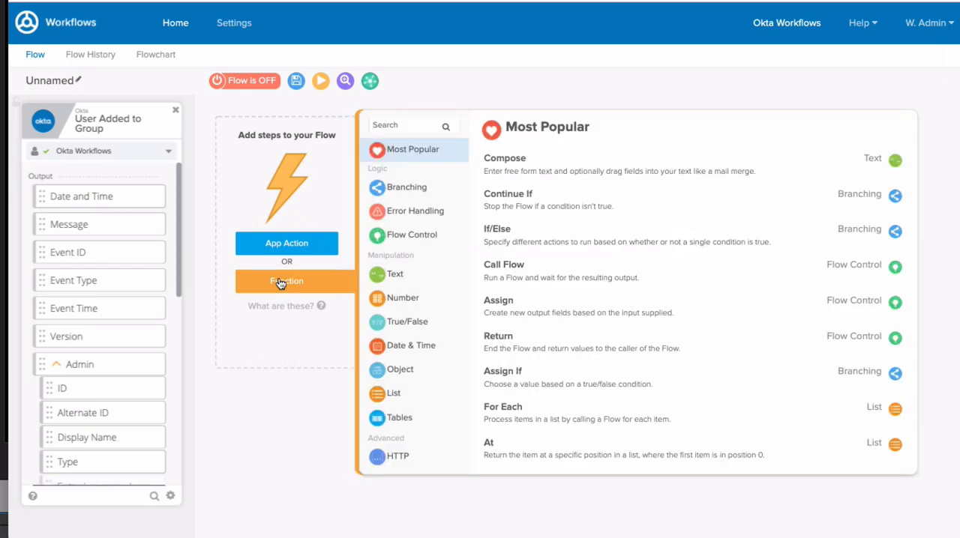
{"action": "left_click", "coordinate": [408, 186]}
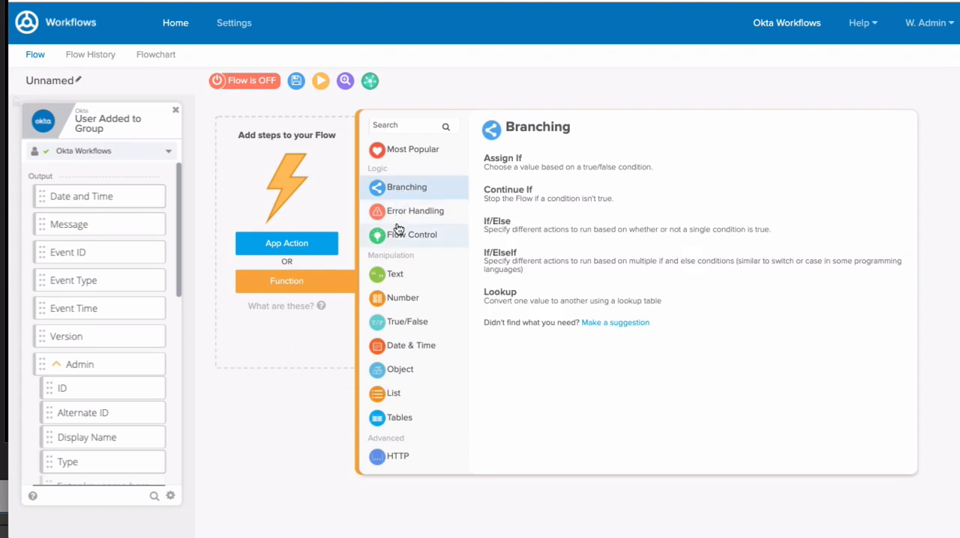
{"action": "left_click", "coordinate": [396, 275]}
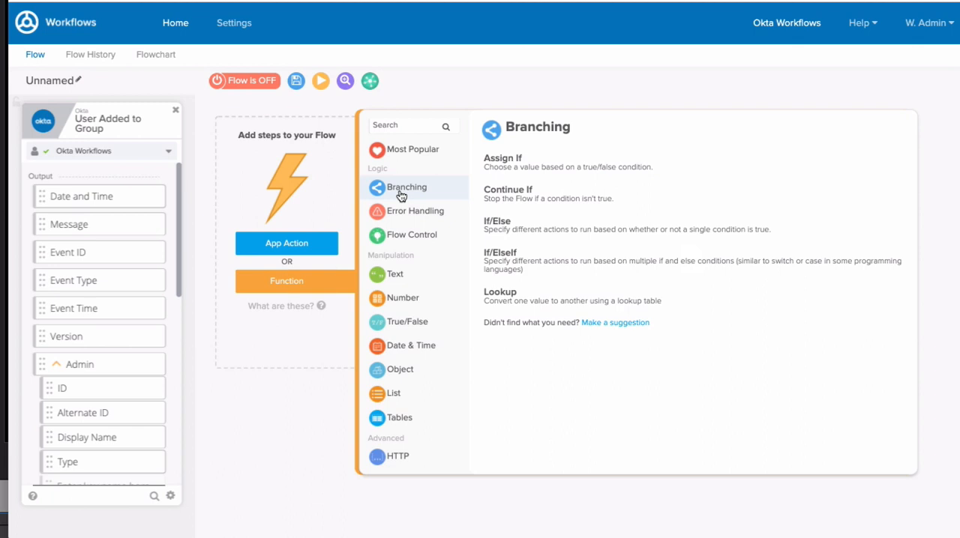
{"action": "left_click", "coordinate": [507, 194]}
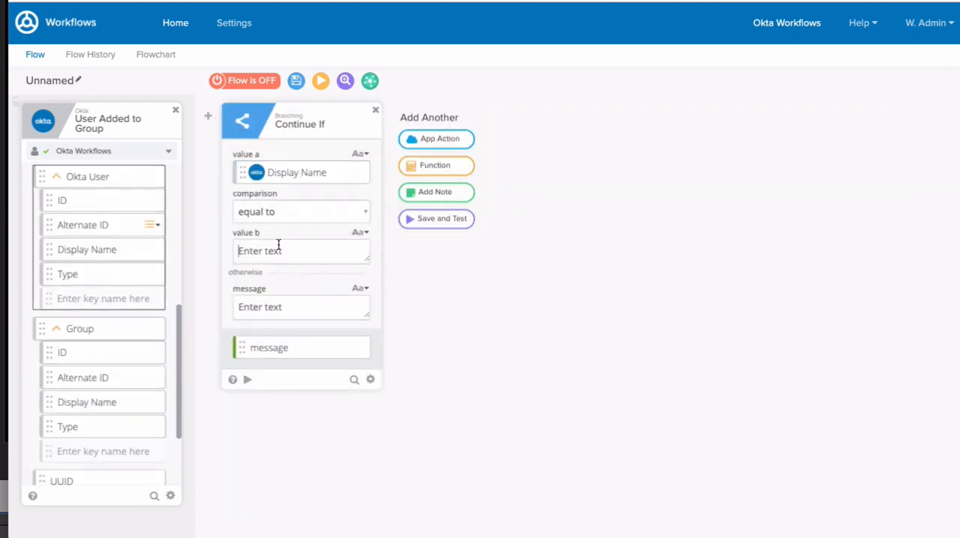
{"action": "type", "text": "Sales"}
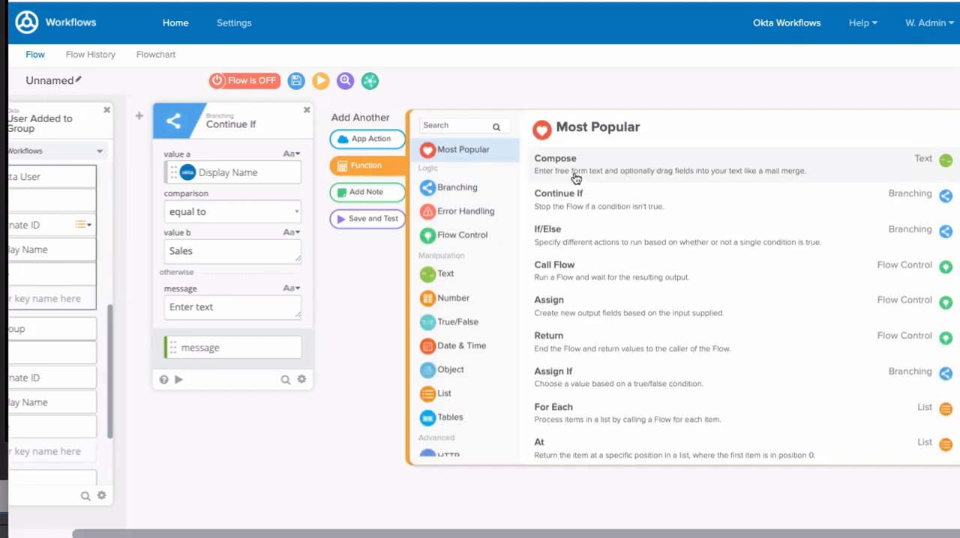
{"action": "left_click", "coordinate": [555, 163]}
{"action": "type", "text": "$500,000"}
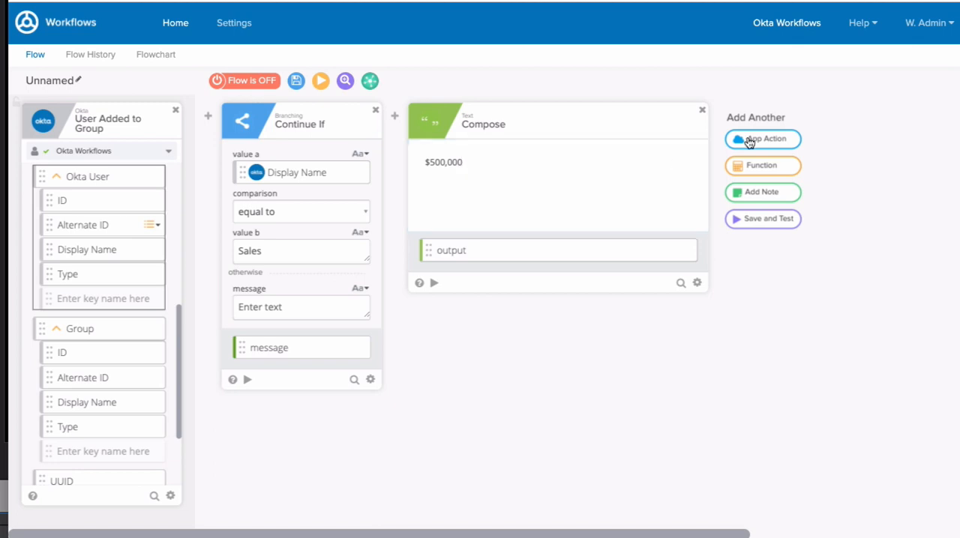
Add a Salesforce Search Users step using the Okta user's Alternate ID as the search value.
{"action": "left_click", "coordinate": [762, 138]}
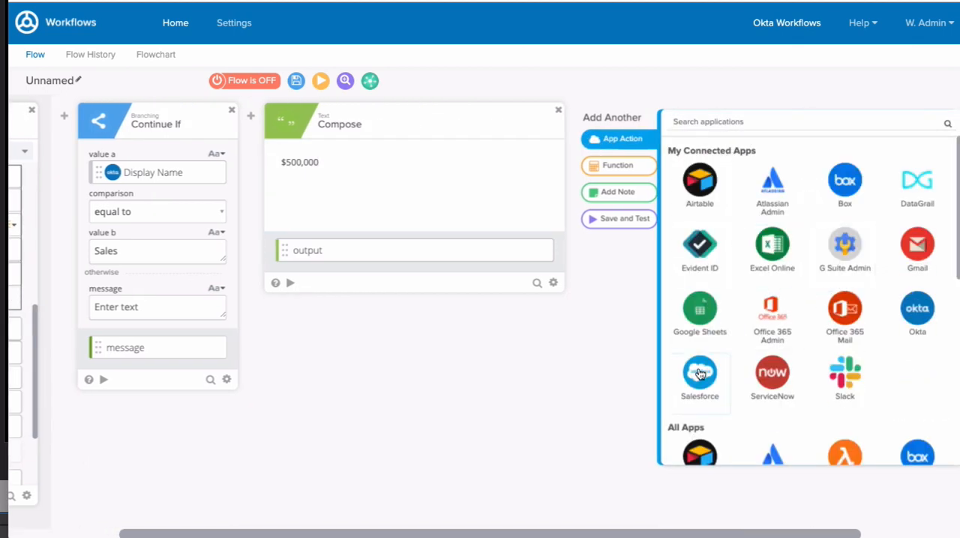
{"action": "left_click", "coordinate": [698, 375]}
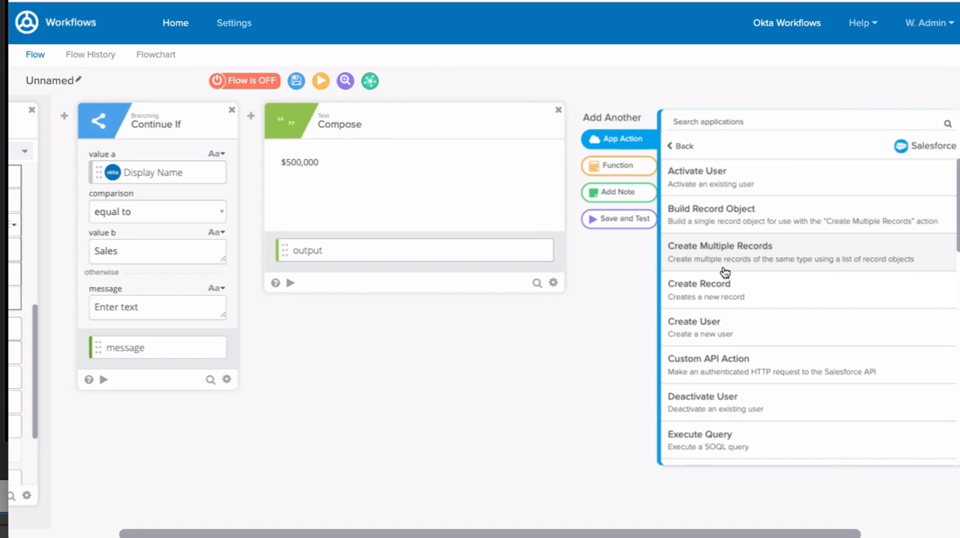
{"action": "scroll", "scroll_direction": "down", "scroll_amount": 3}
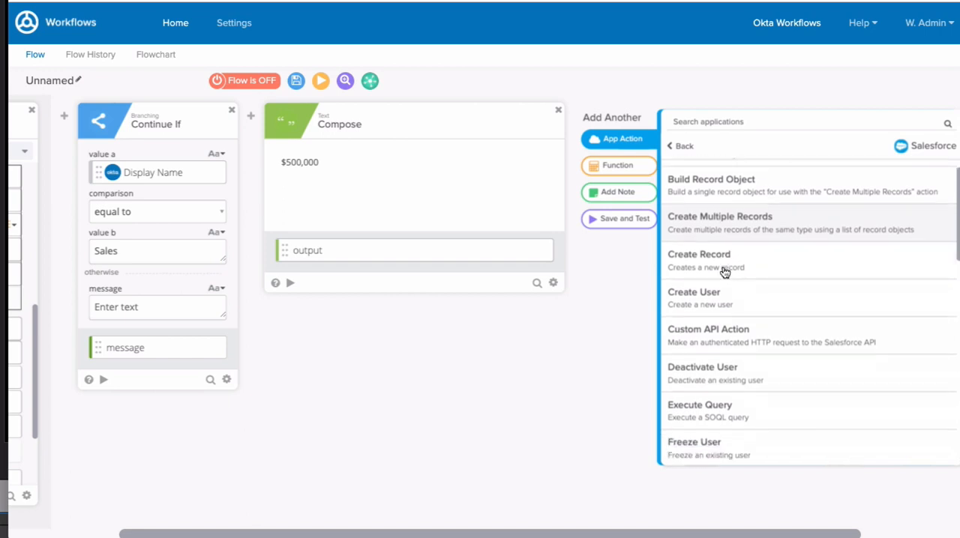
{"action": "scroll", "scroll_direction": "down", "scroll_amount": 3}
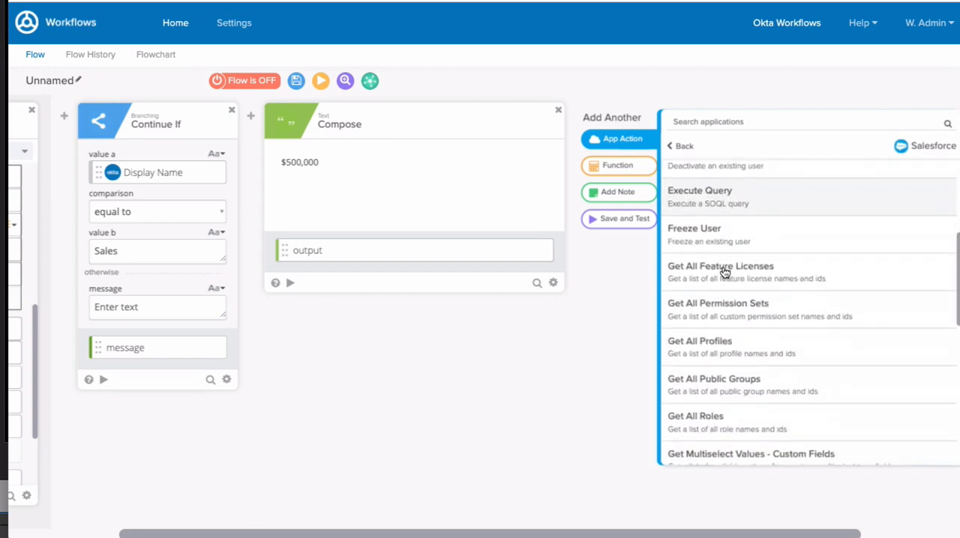
{"action": "scroll", "scroll_direction": "down", "scroll_amount": 3}
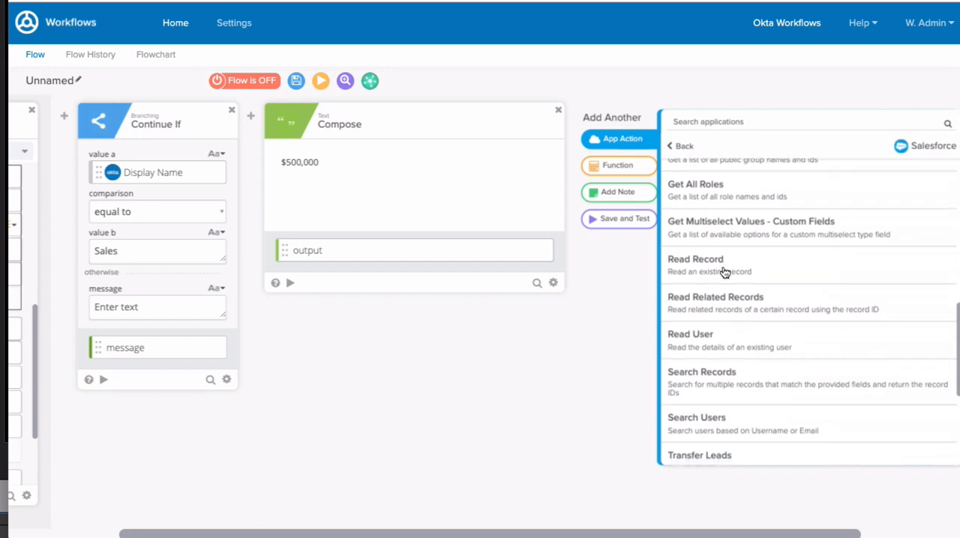
{"action": "scroll", "scroll_direction": "down", "scroll_amount": 3}
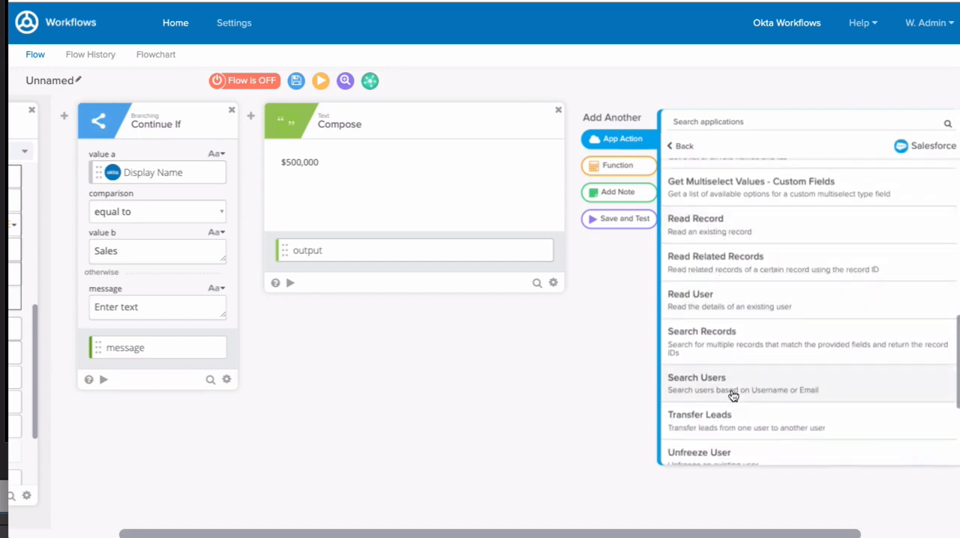
{"action": "left_click", "coordinate": [696, 378]}
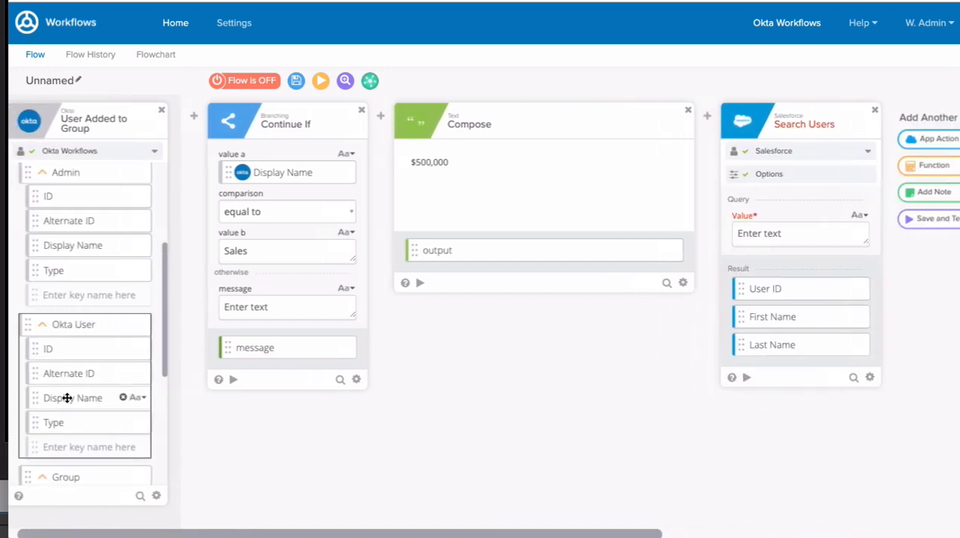
{"action": "left_click_drag", "start_coordinate": [82, 374], "coordinate": [801, 234]}
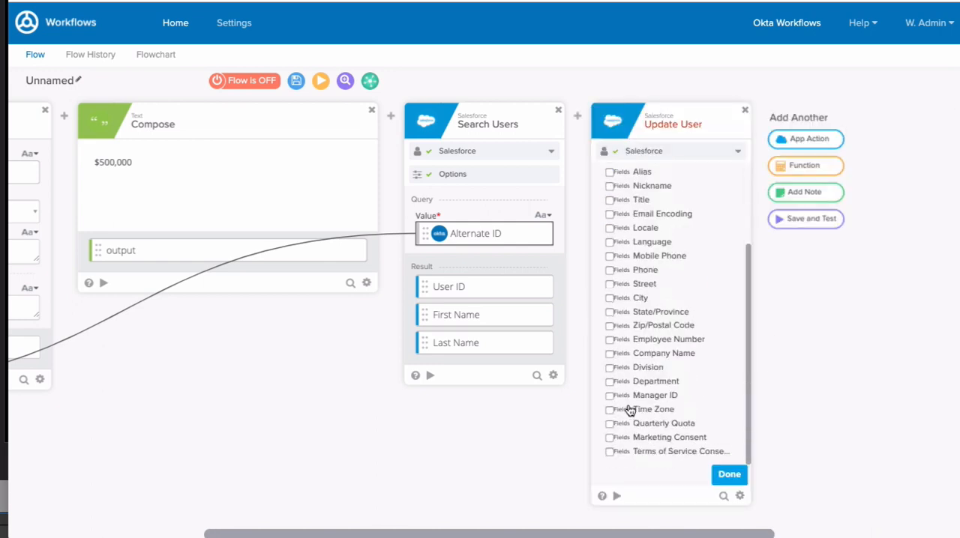
Add a Salesforce Update User step updating Quarterly Quota, mapped to the found User ID.
{"action": "left_click", "coordinate": [608, 423]}
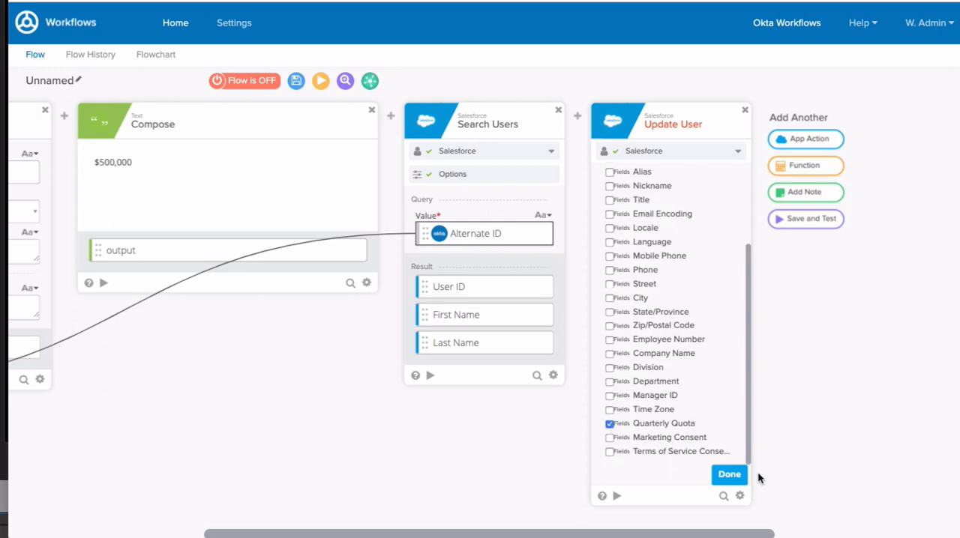
{"action": "left_click", "coordinate": [729, 474]}
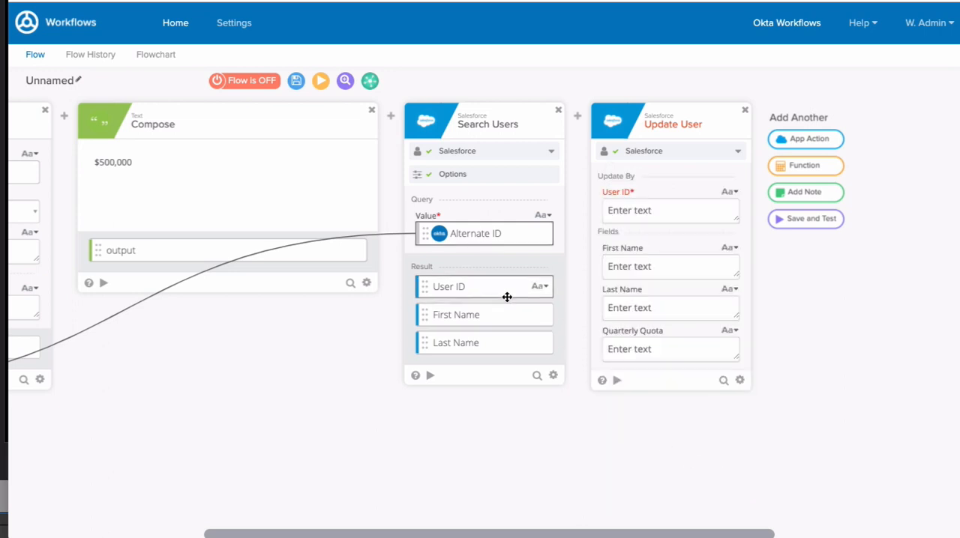
{"action": "left_click", "coordinate": [670, 210]}
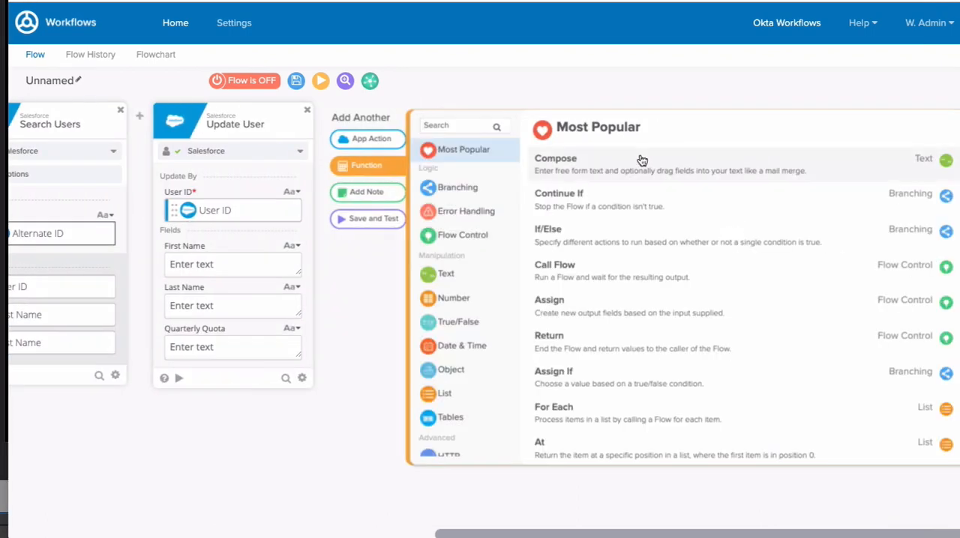
{"action": "left_click", "coordinate": [555, 159]}
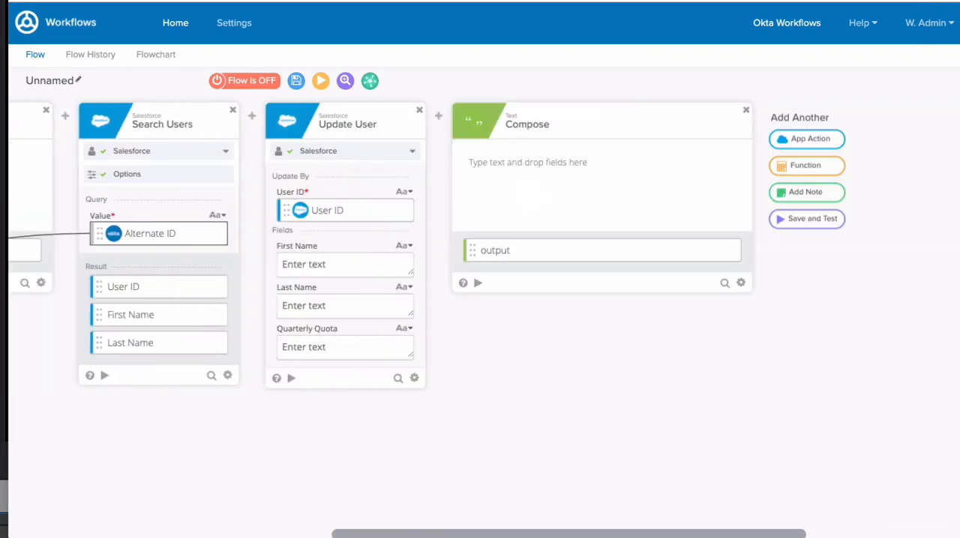
Compose 'Hi Welcome to the sales team! Your quota is' and add an Office 365 Send Email titled 'Welcome to Atko!'.
{"action": "type", "text": "Hi Welcome to the sales team! Your quota is output"}
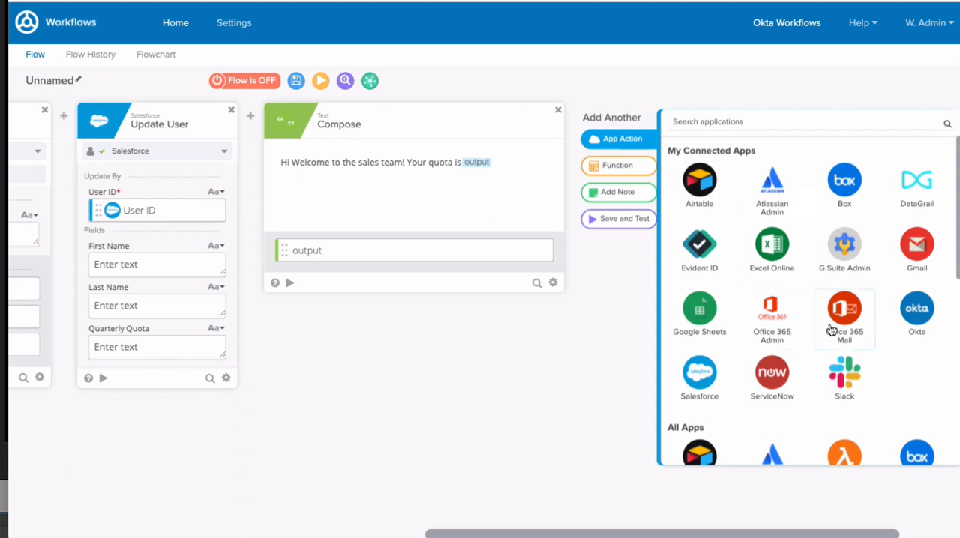
{"action": "left_click", "coordinate": [843, 312]}
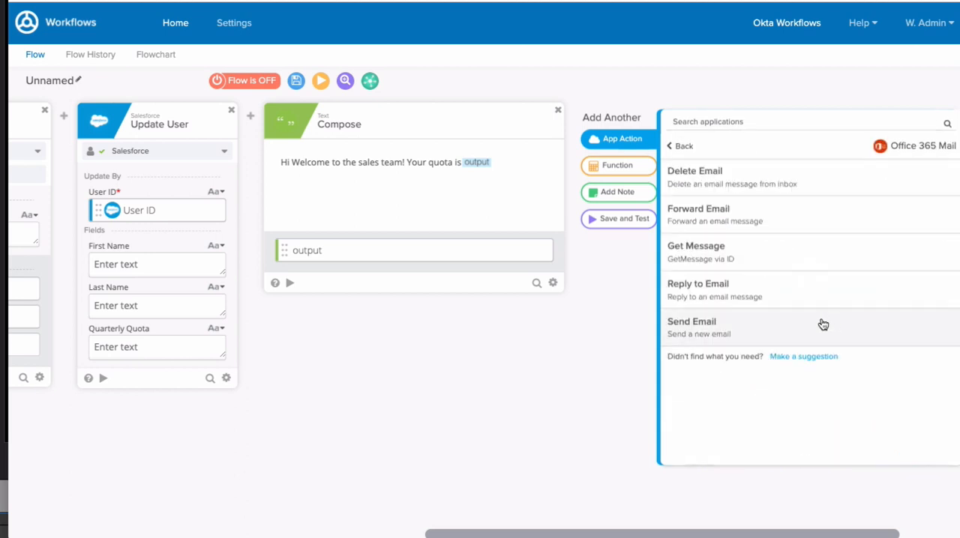
{"action": "left_click", "coordinate": [691, 327]}
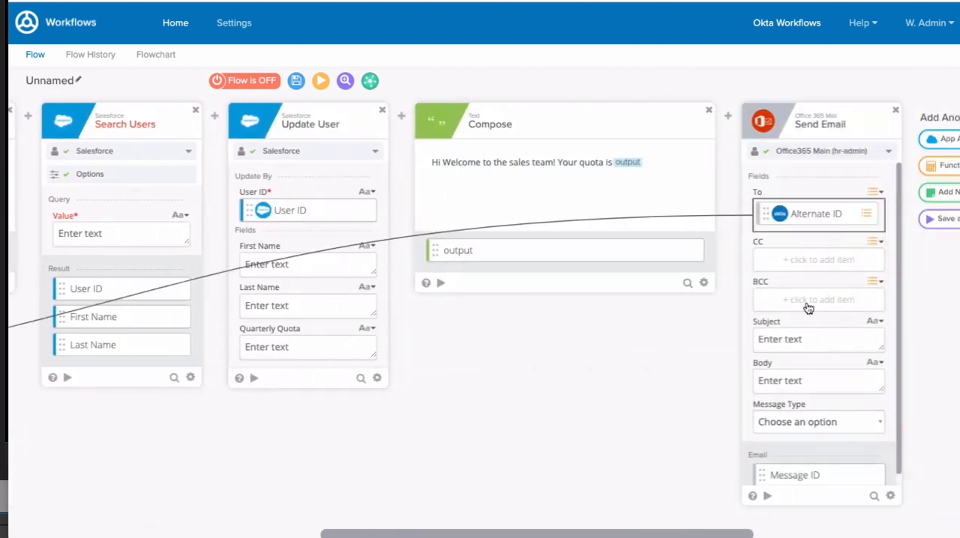
{"action": "type", "text": "W"}
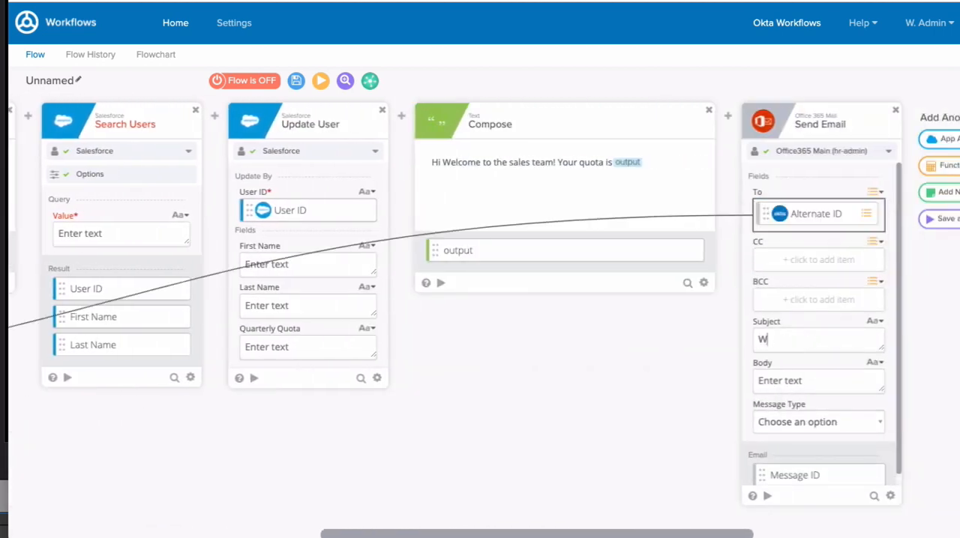
{"action": "type", "text": "elcome to Atko!"}
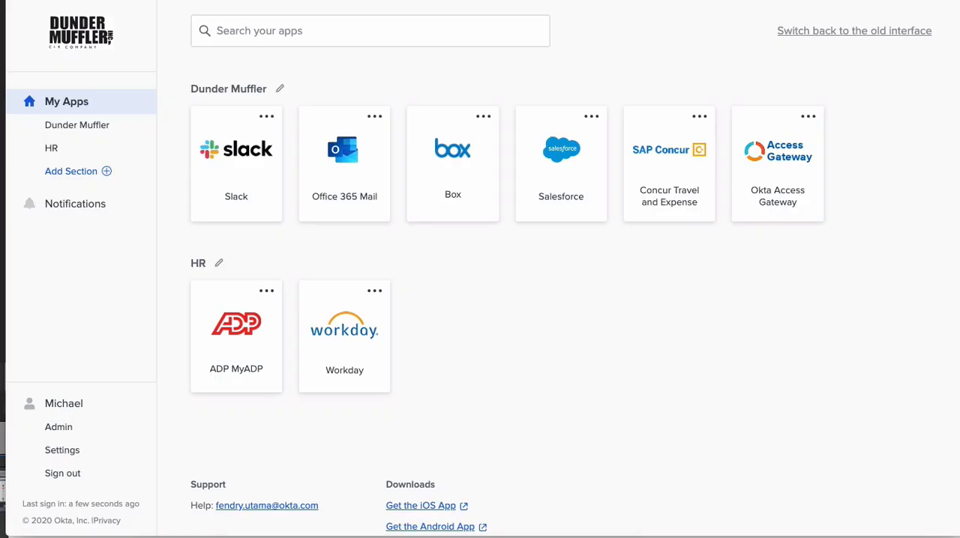
Assign the test user to the Sales group and open Office 365 Mail to view the welcome email.
{"action": "left_click", "coordinate": [59, 426]}
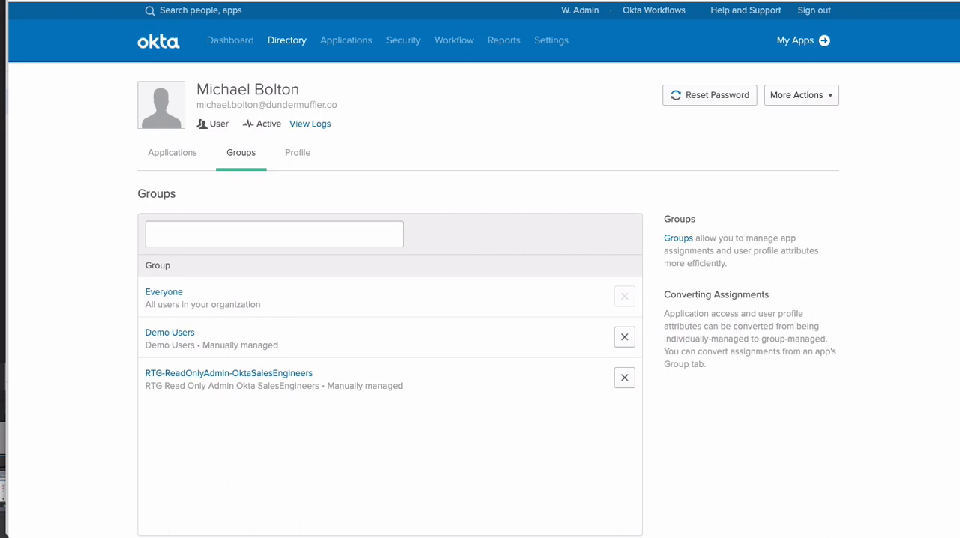
{"action": "type", "text": "sales"}
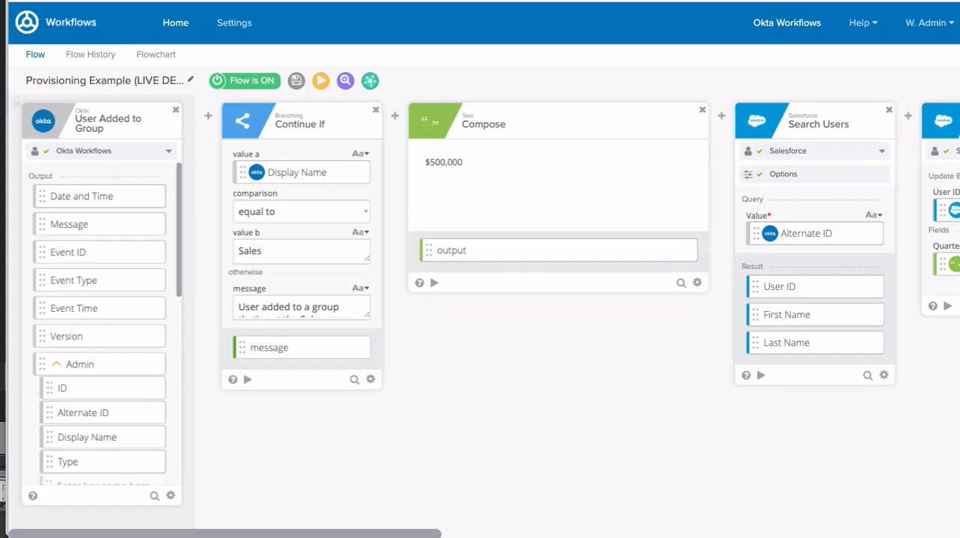
{"action": "left_click", "coordinate": [90, 54]}
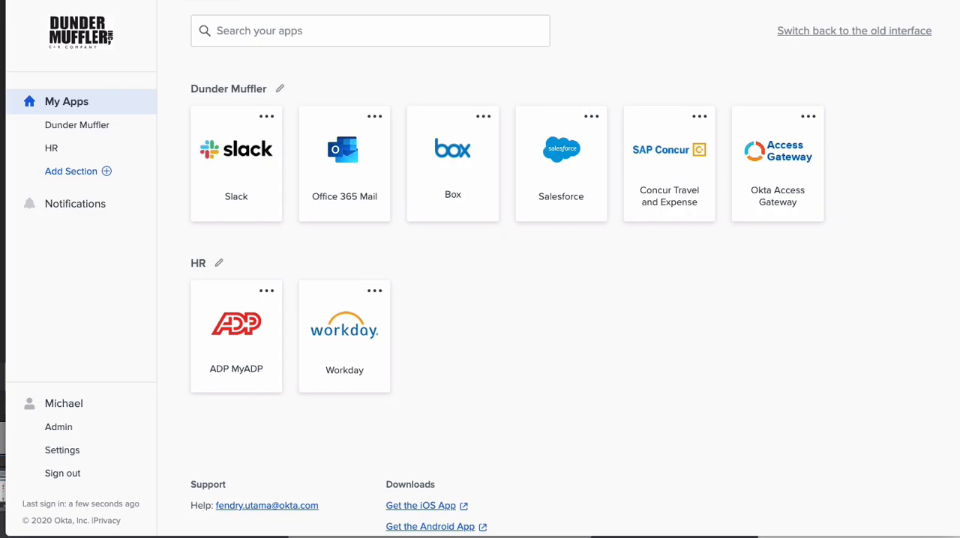
{"action": "left_click", "coordinate": [345, 164]}
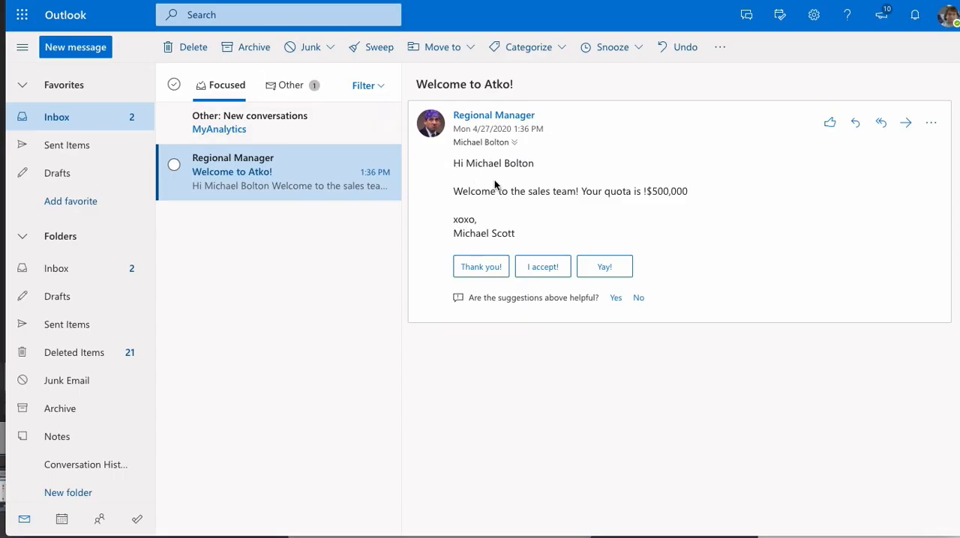
{"action": "mouse_move", "coordinate": [558, 193]}
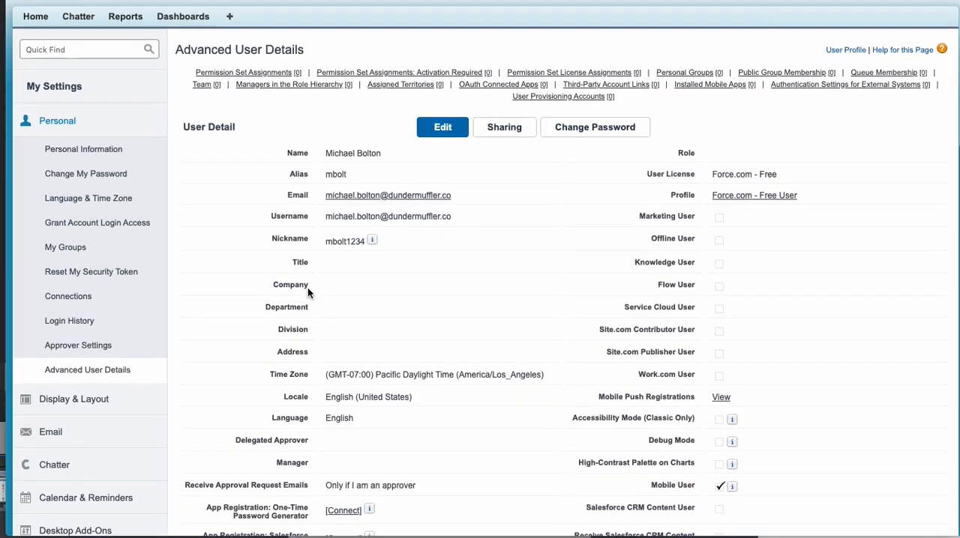
{"action": "scroll", "scroll_direction": "down", "scroll_amount": 3}
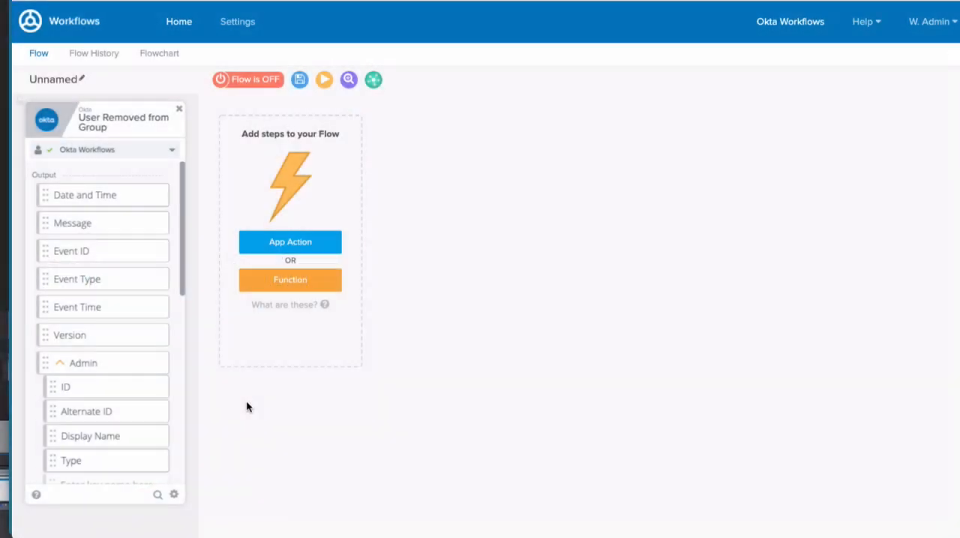
{"action": "mouse_move", "coordinate": [273, 368]}
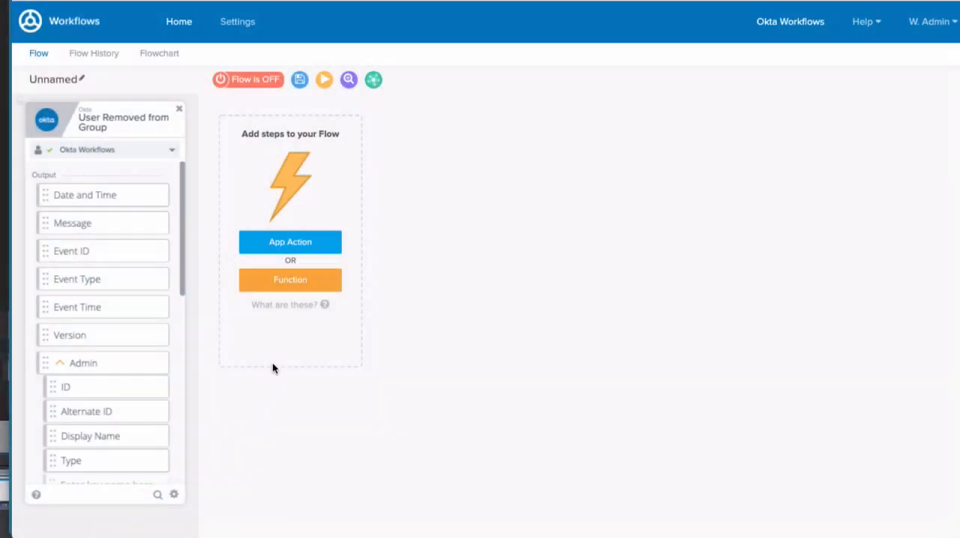
Add a Continue If step requiring the group display name to equal 'SDR'.
{"action": "left_click", "coordinate": [289, 279]}
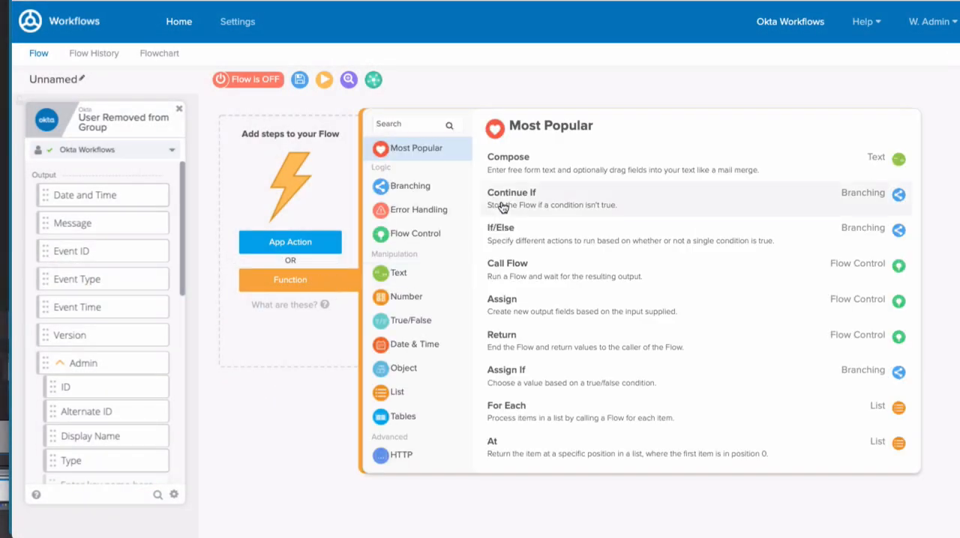
{"action": "left_click", "coordinate": [511, 198]}
{"action": "type", "text": "SDR"}
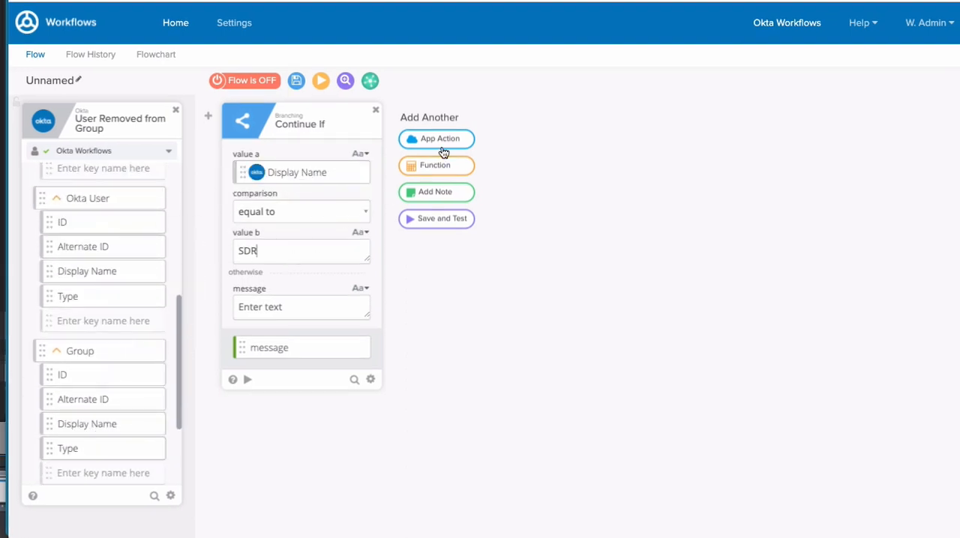
{"action": "left_click", "coordinate": [434, 138]}
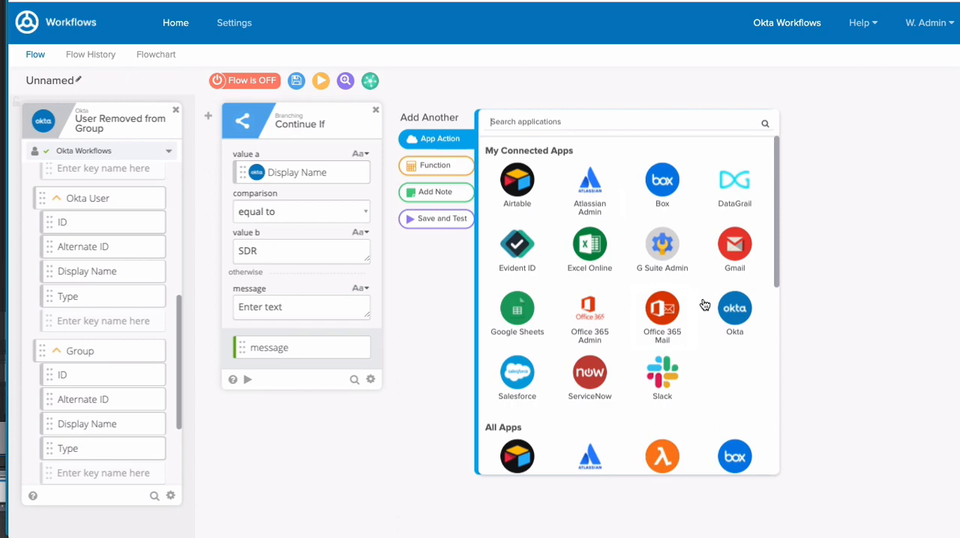
{"action": "left_click", "coordinate": [734, 309]}
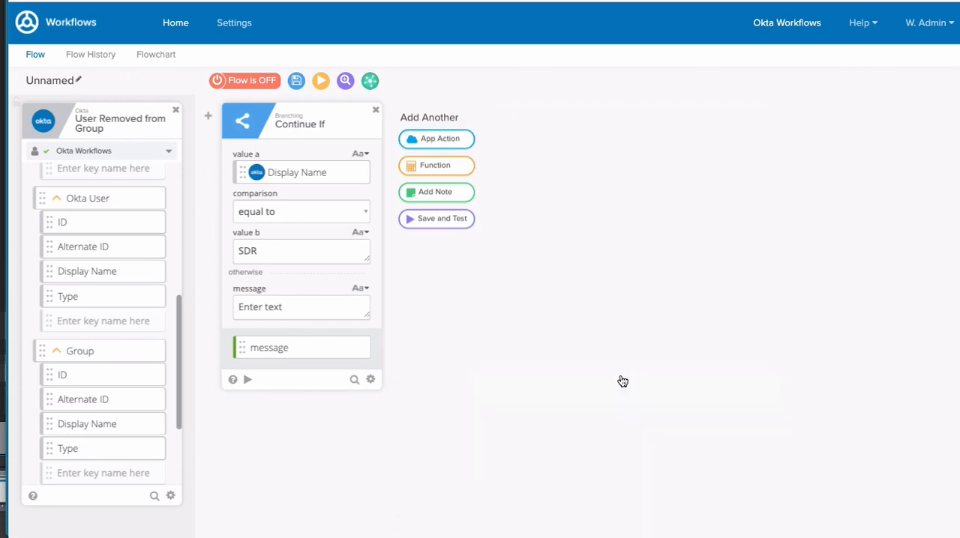
Add an Okta Read User step returning the user's ManagerId property.
{"action": "left_click", "coordinate": [435, 138]}
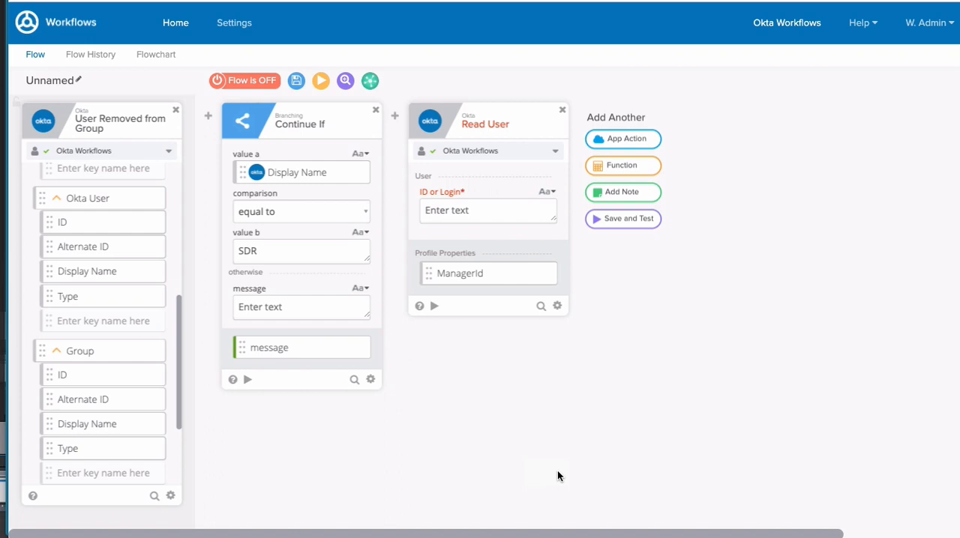
{"action": "left_click", "coordinate": [622, 138]}
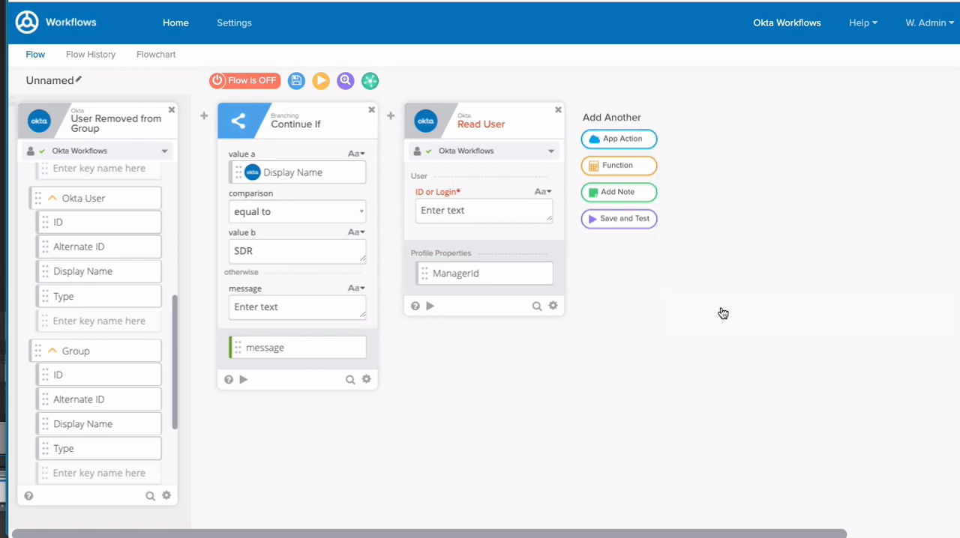
{"action": "left_click", "coordinate": [618, 138]}
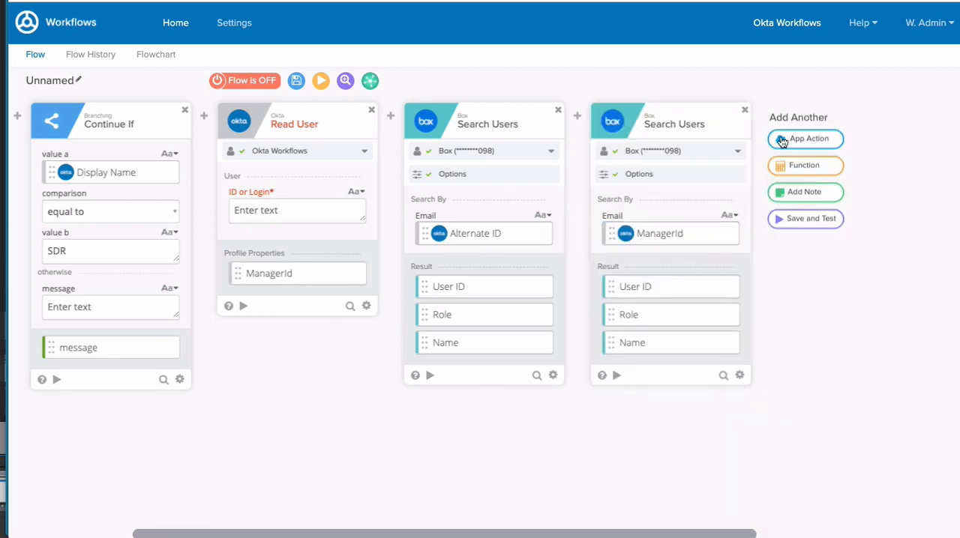
Add Box folder-transfer steps and an Office 365 Admin Remove User from Group step with group id e90402f7-33d8-4333-b63c-eaab9b9e3ce5.
{"action": "left_click", "coordinate": [804, 138]}
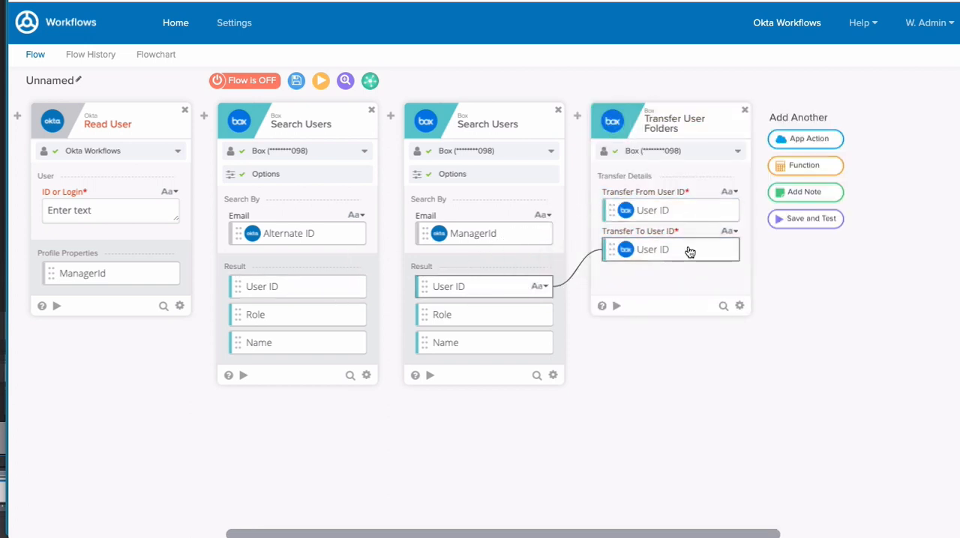
{"action": "left_click", "coordinate": [804, 138]}
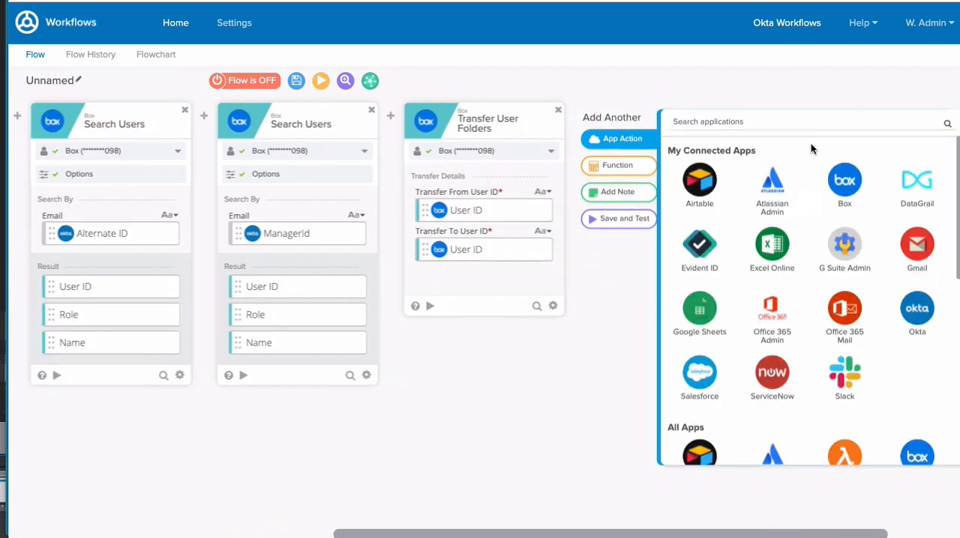
{"action": "left_click", "coordinate": [771, 309]}
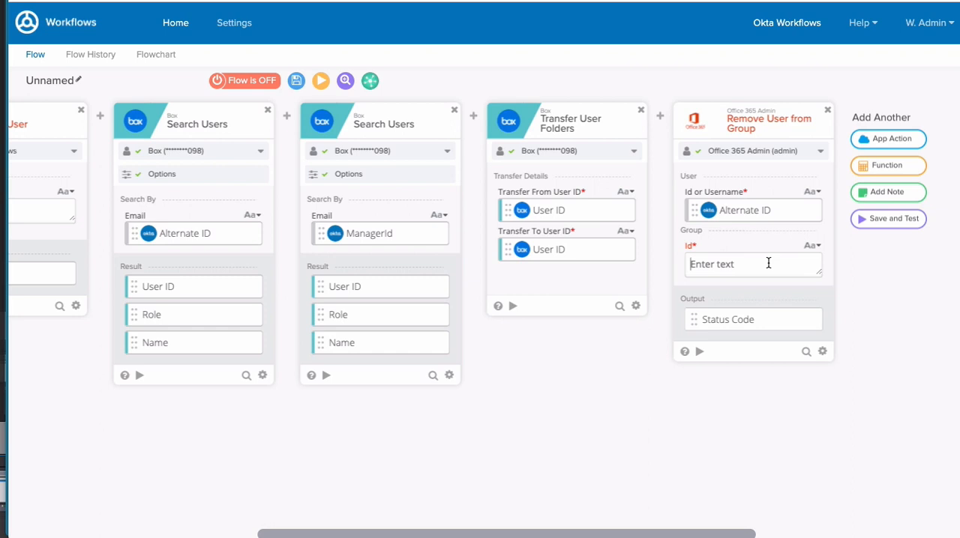
{"action": "type", "text": "e90402f7-33d8-4333-b63c-eaab9b9e3ce5"}
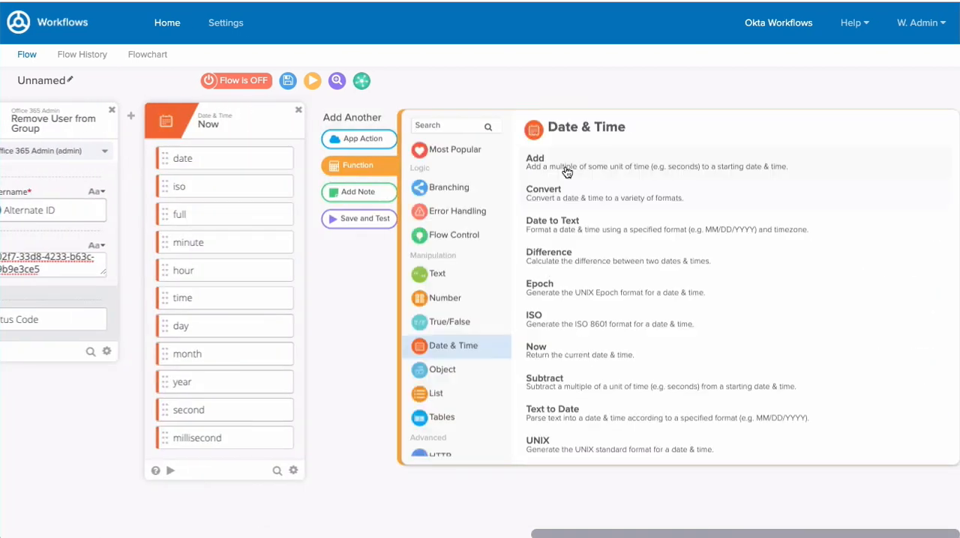
Add a date step adding 30 years to now in US/Pacific format, then an Okta Update User step for expiryDate.
{"action": "left_click", "coordinate": [534, 161]}
{"action": "type", "text": "30"}
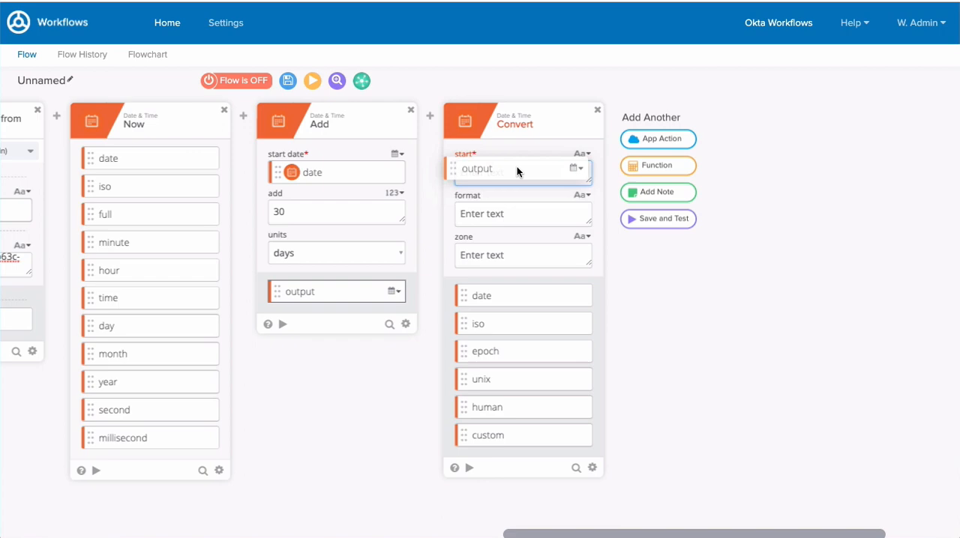
{"action": "left_click", "coordinate": [657, 138]}
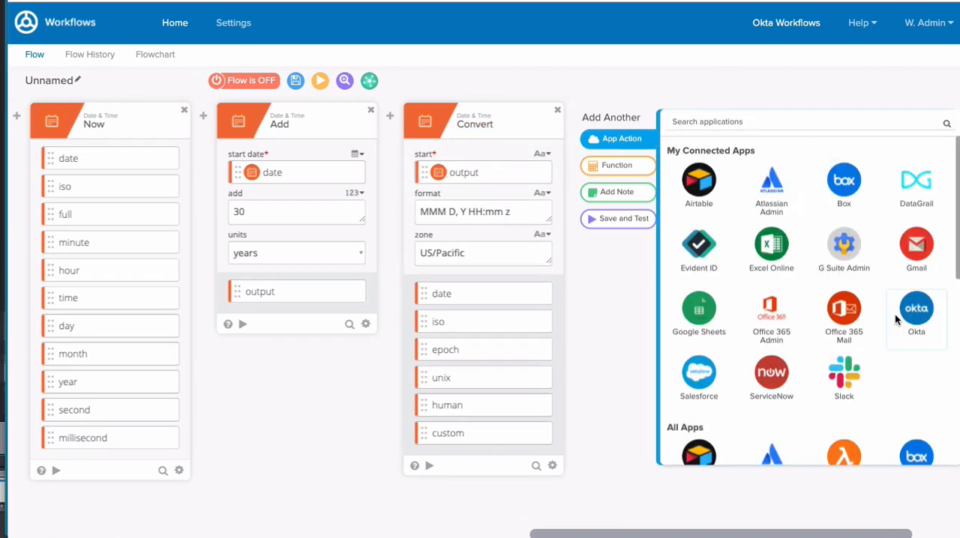
{"action": "left_click", "coordinate": [915, 308]}
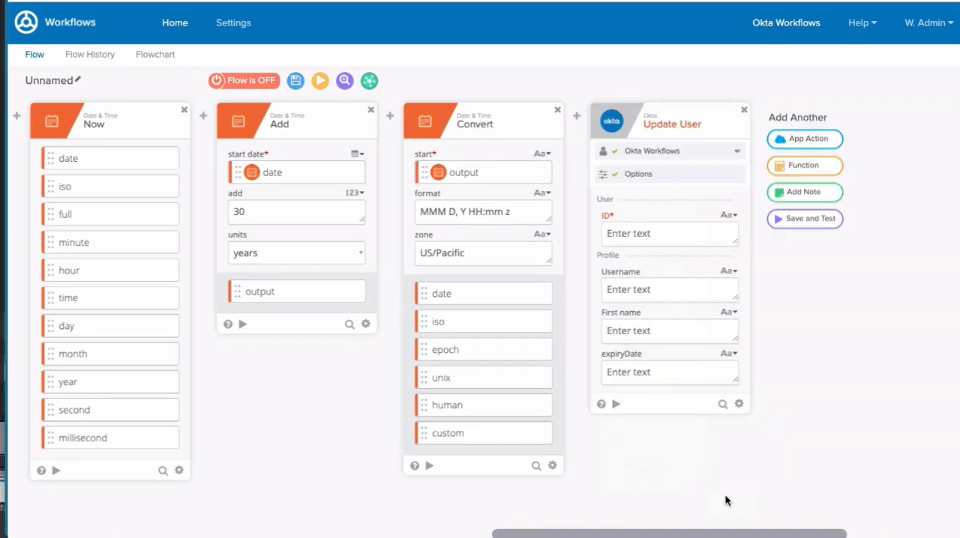